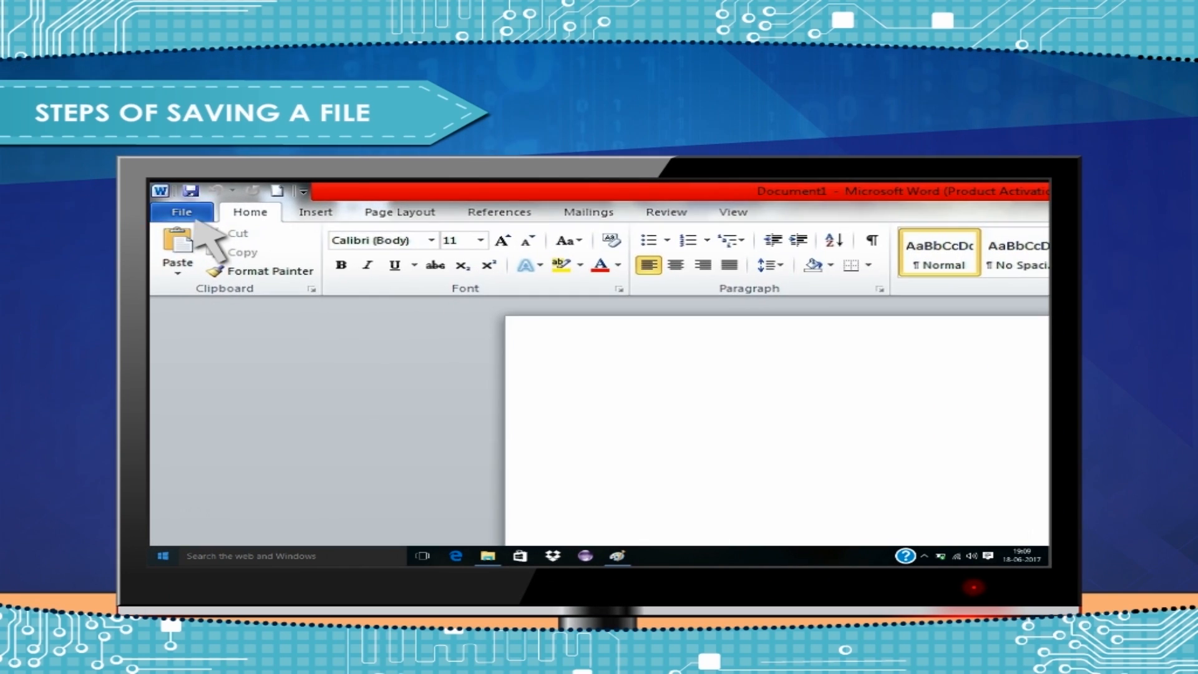
Save the blank document as 'DATA FILE' in the Desktop\Computer folder.
click(181, 212)
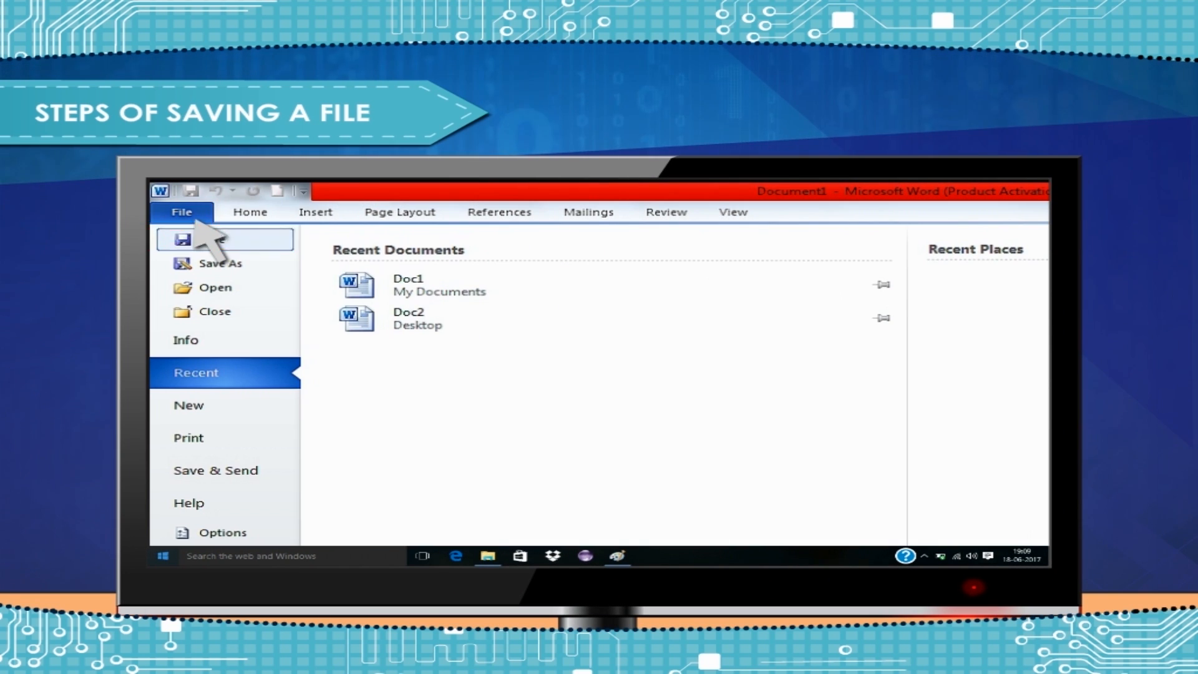
click(220, 263)
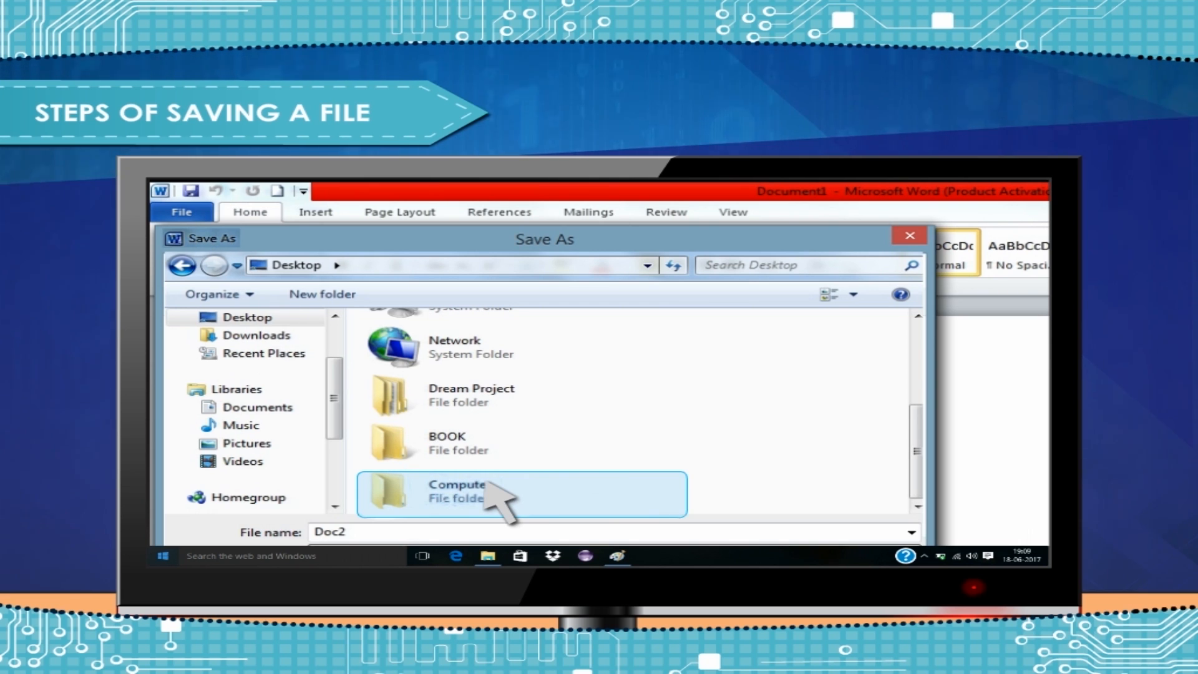
mouse_move(259, 328)
text(DATA FILE)
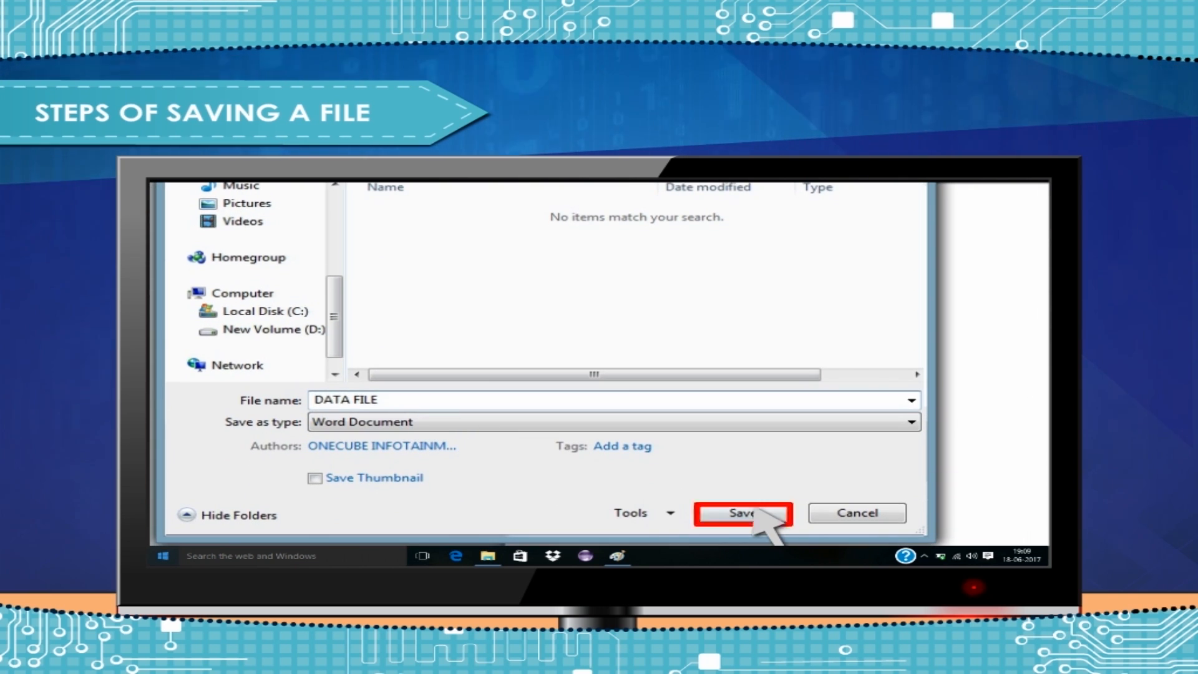
click(741, 512)
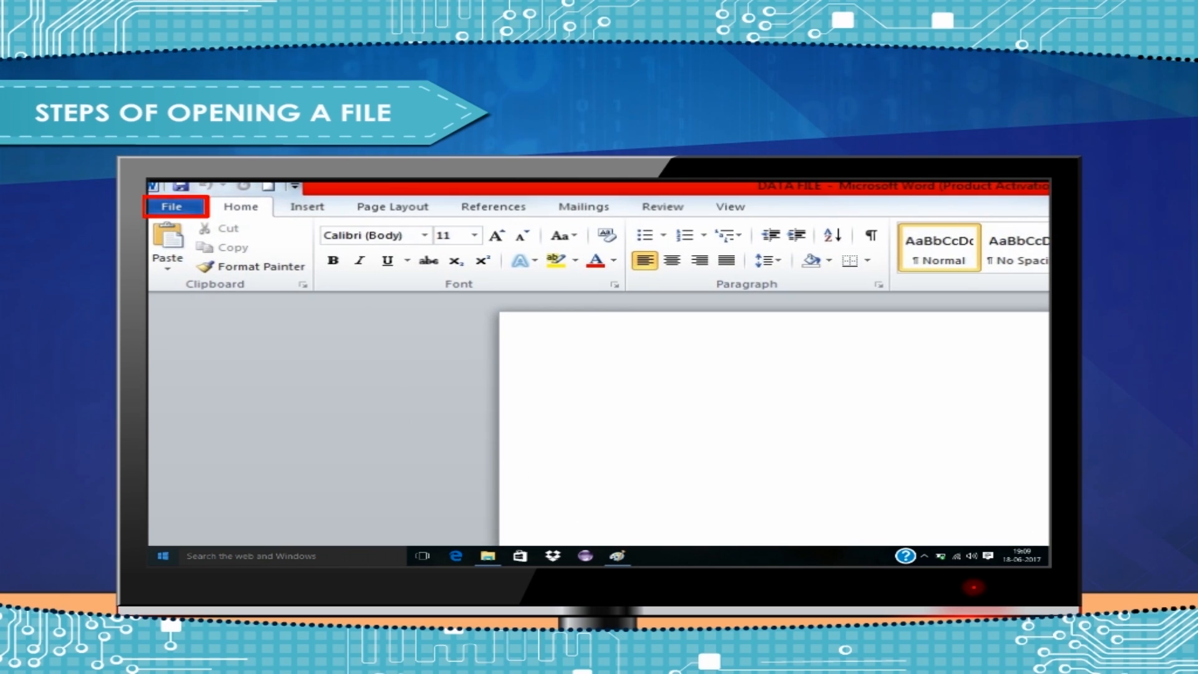
Reopen via File > Open and select DATA FILE in the Computer folder.
click(175, 206)
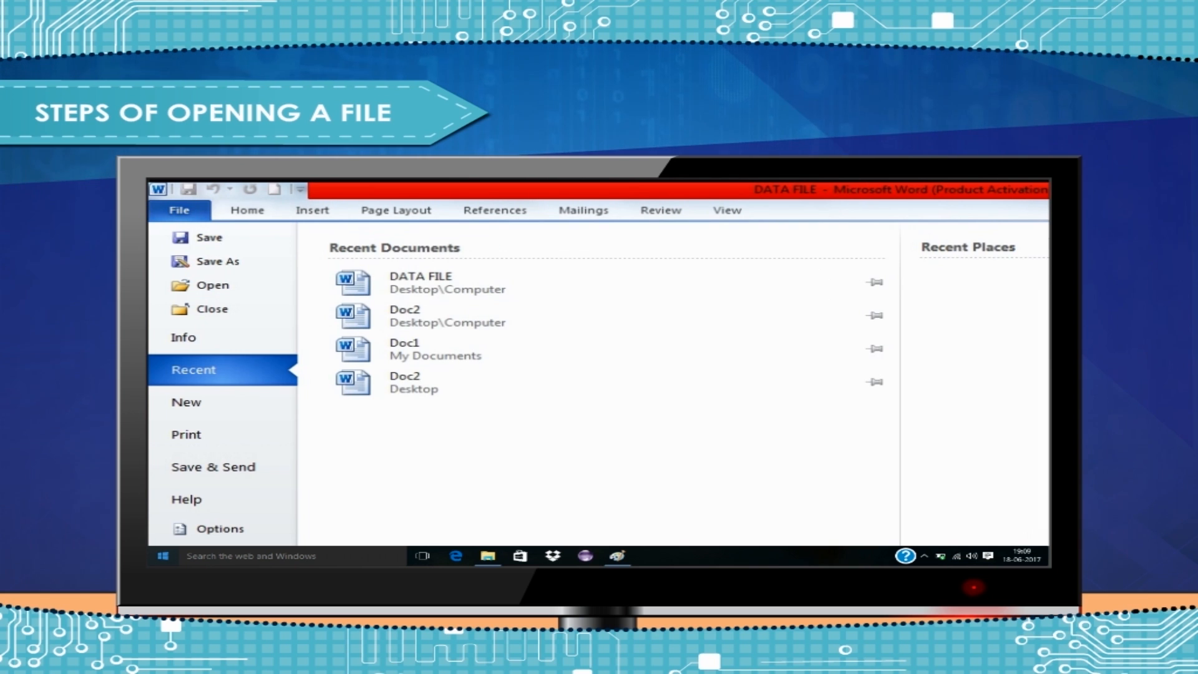
click(212, 284)
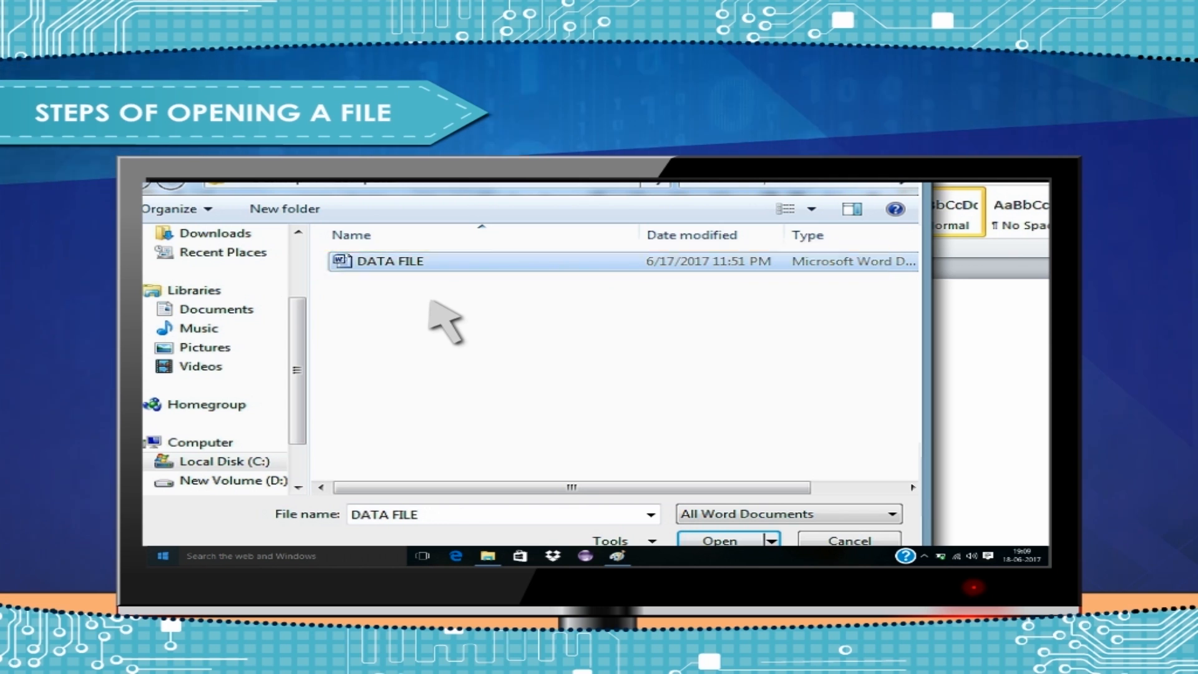
click(716, 540)
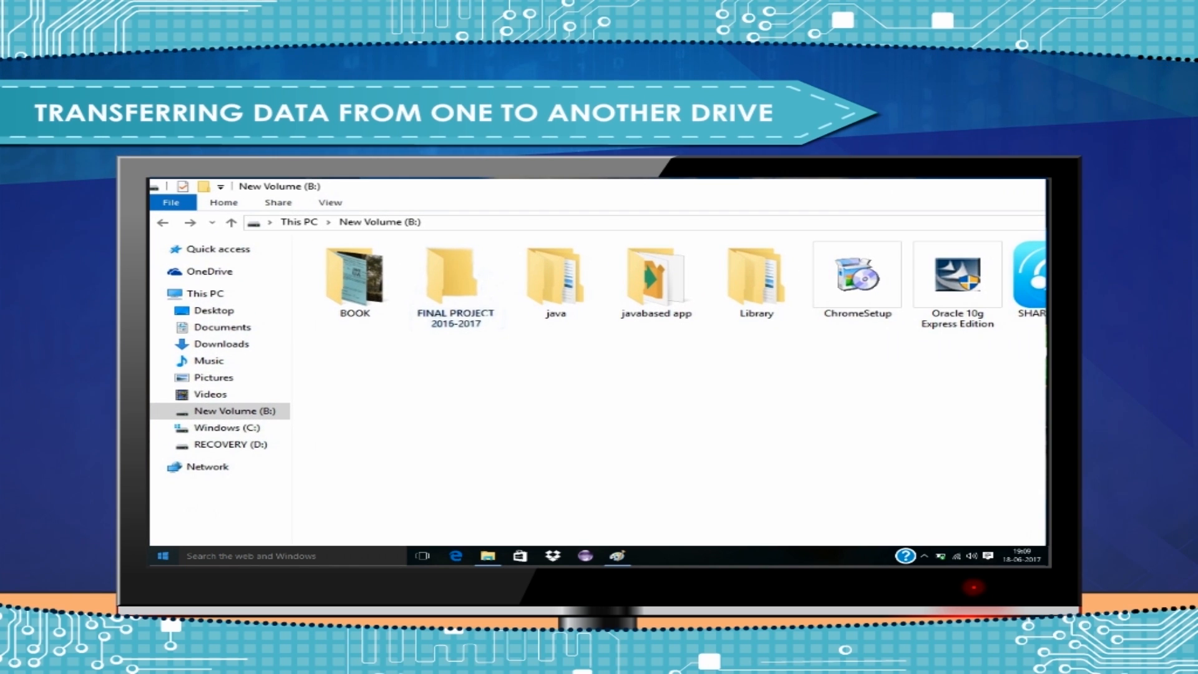
mouse_move(480, 410)
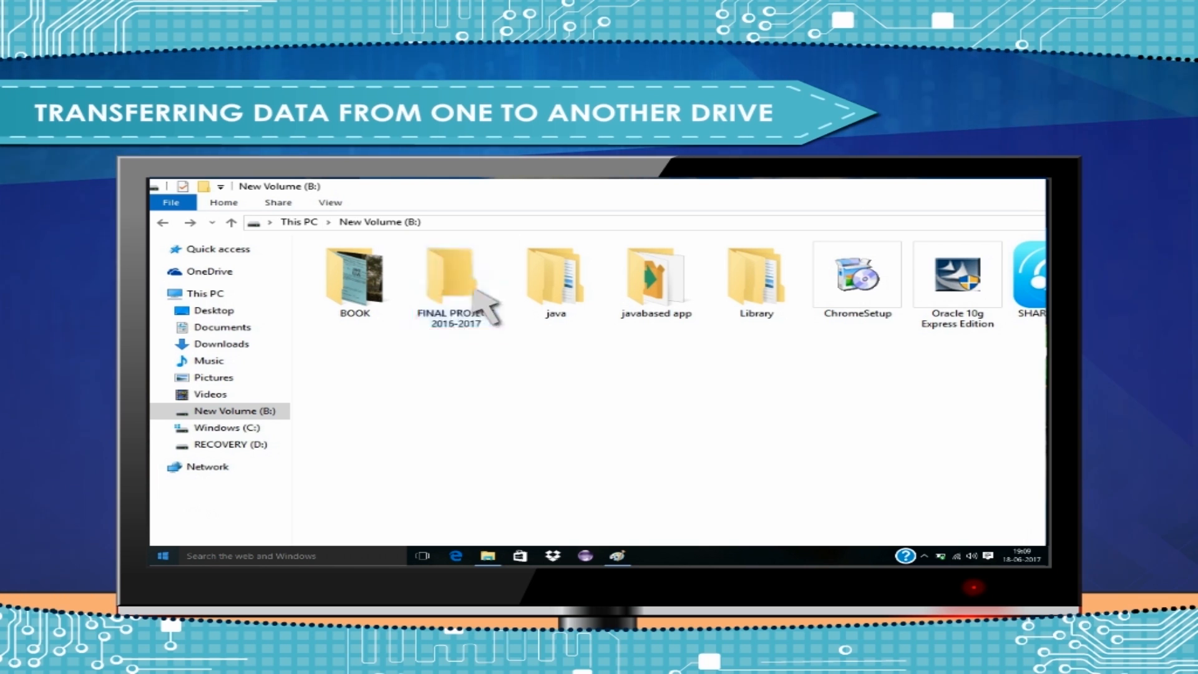
Copy the FINAL PROJECT 2016-2017 folder from its right-click menu.
right_click(455, 279)
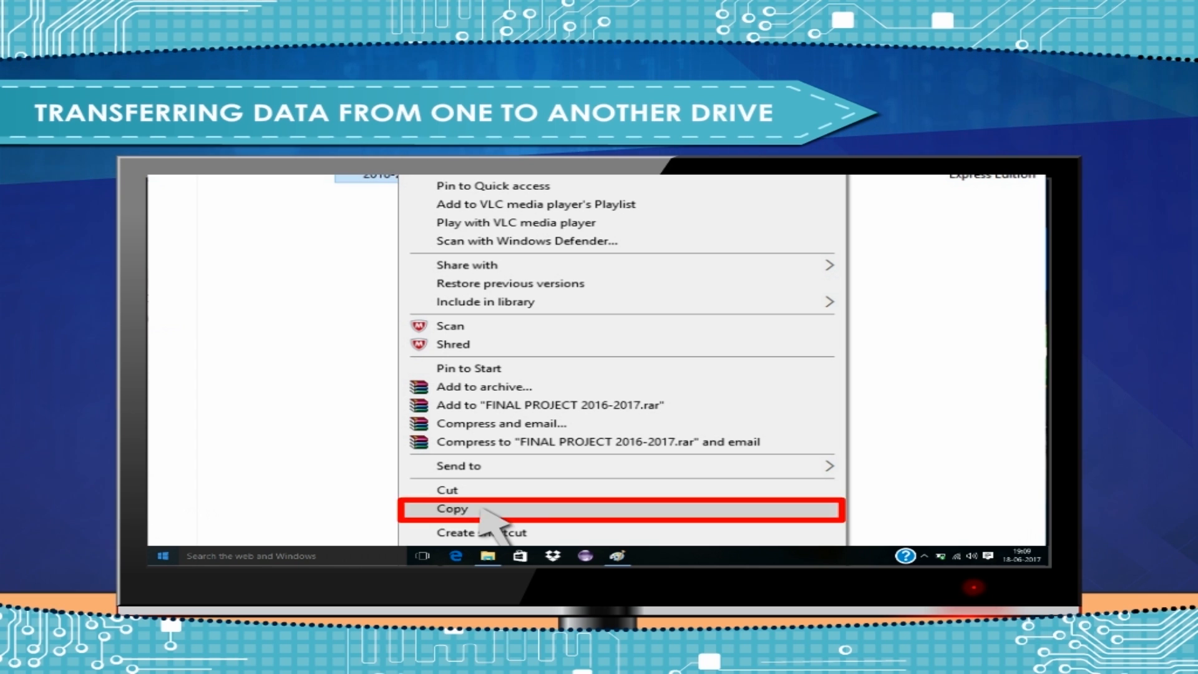
click(451, 507)
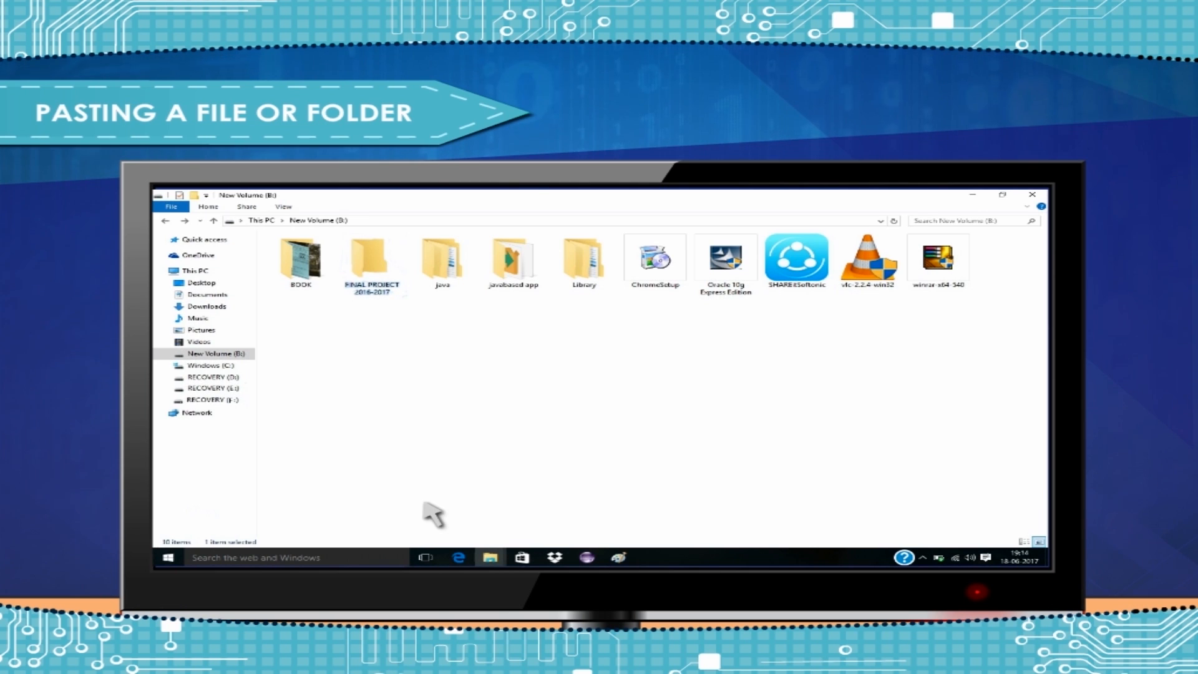
Open the BOOK folder on New Volume, which holds only New folder.
click(370, 259)
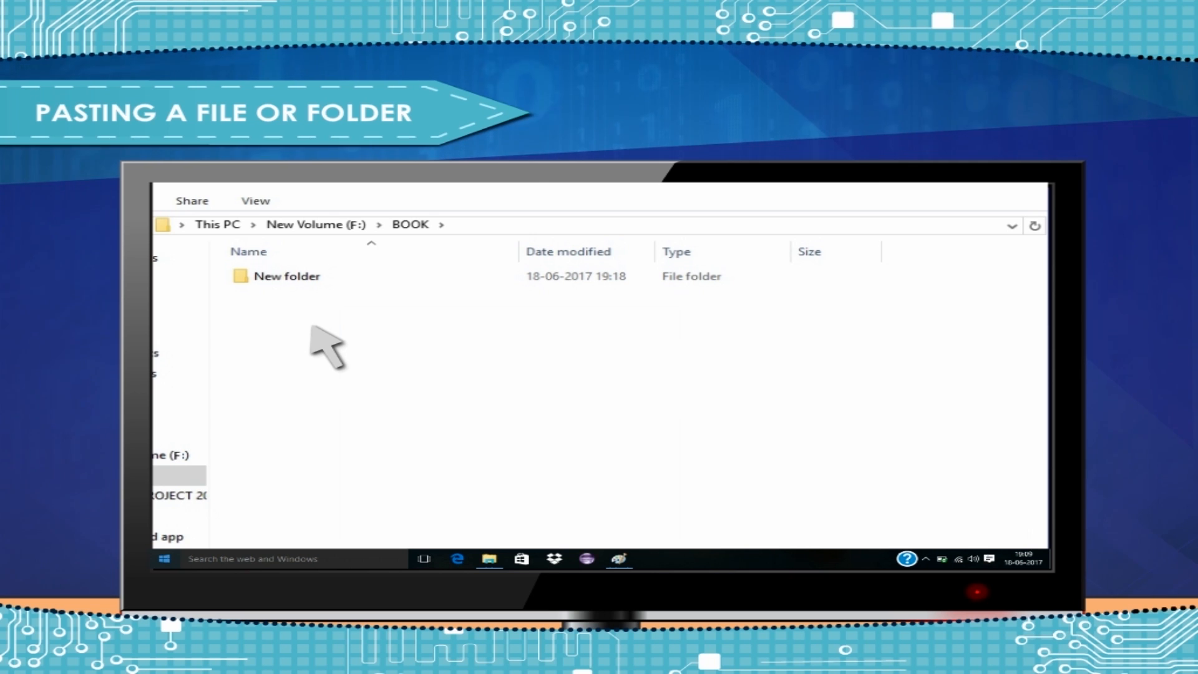
Paste FINAL PROJECT 2016-2017 into BOOK and select the pasted folder.
right_click(328, 347)
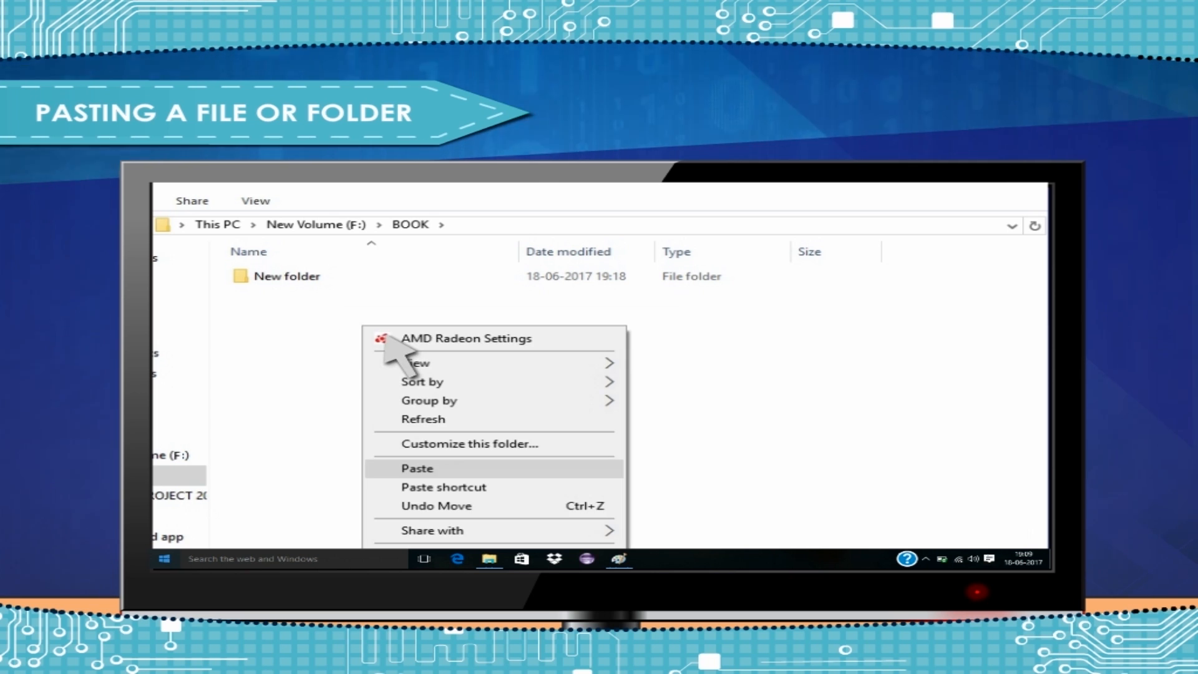
mouse_move(450, 477)
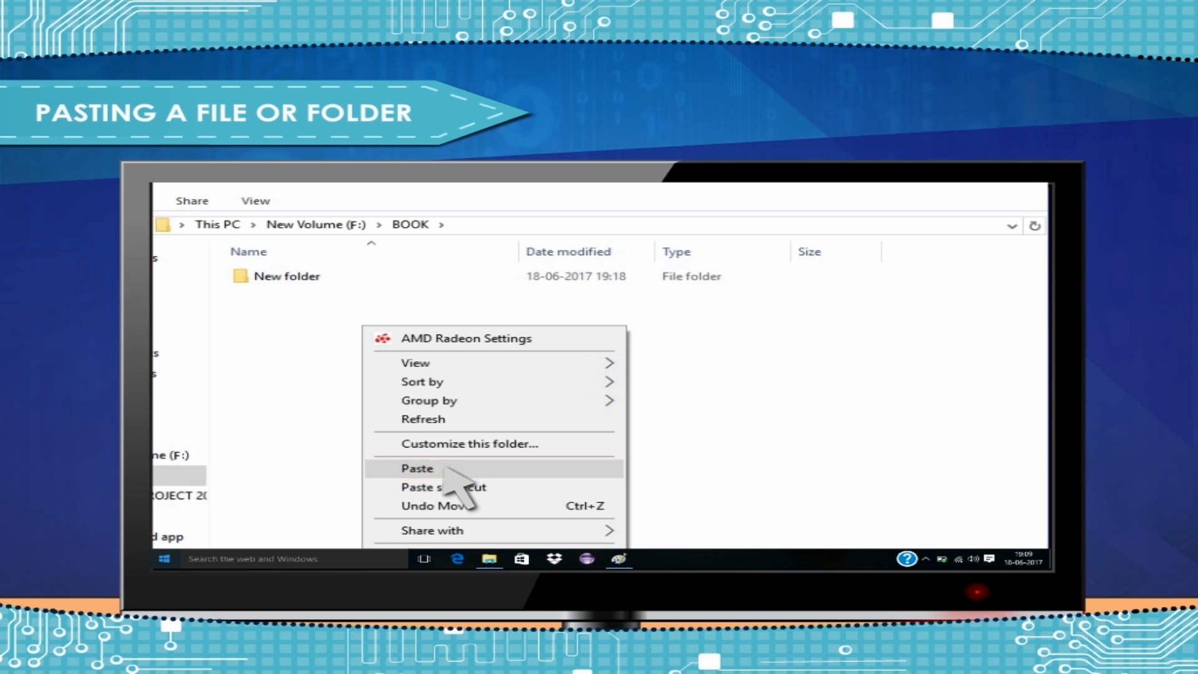
click(417, 468)
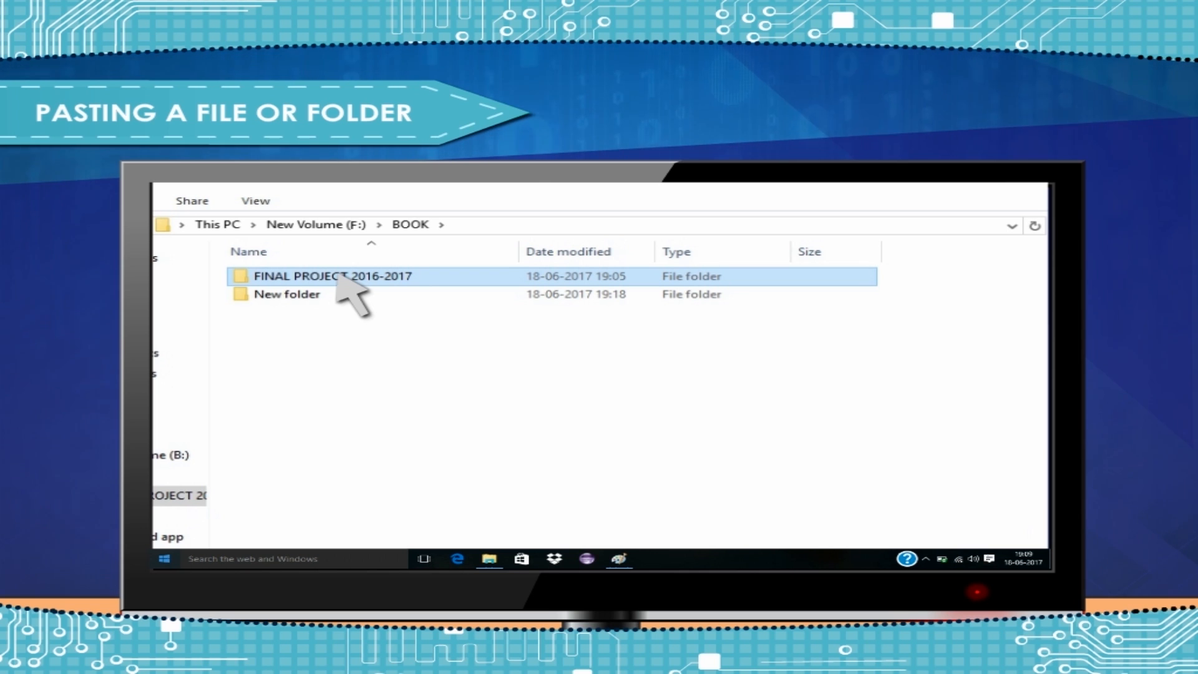
click(163, 555)
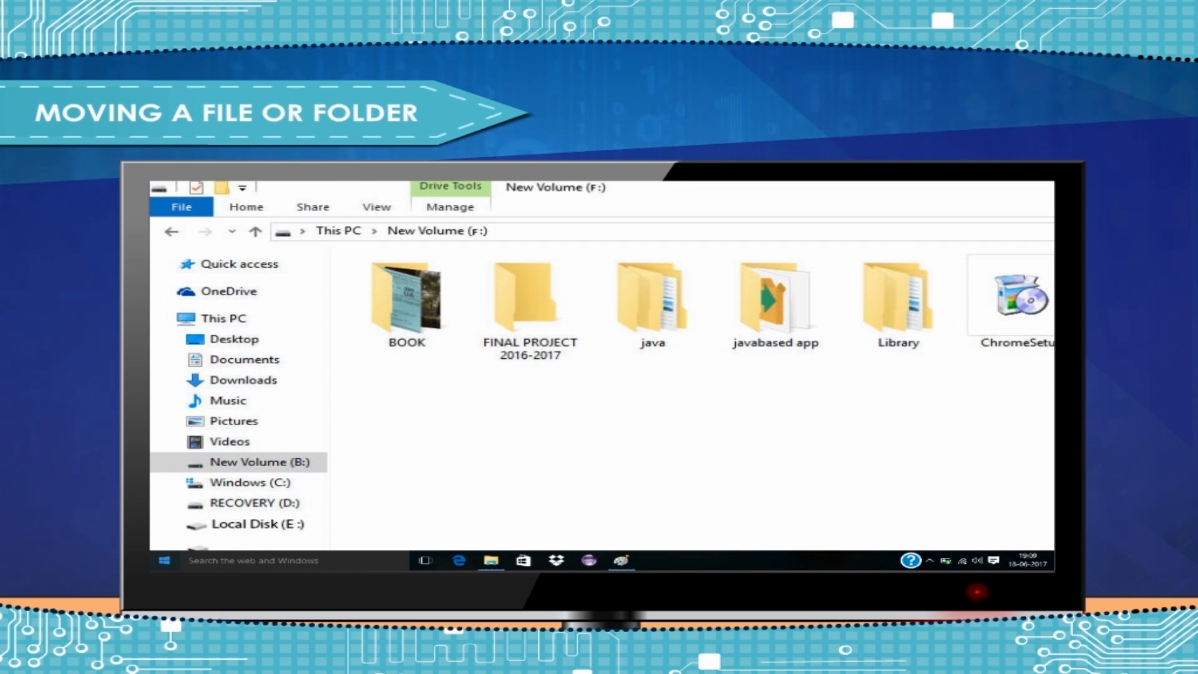
Cut the FINAL PROJECT 2016-2017 folder from its right-click menu.
right_click(527, 298)
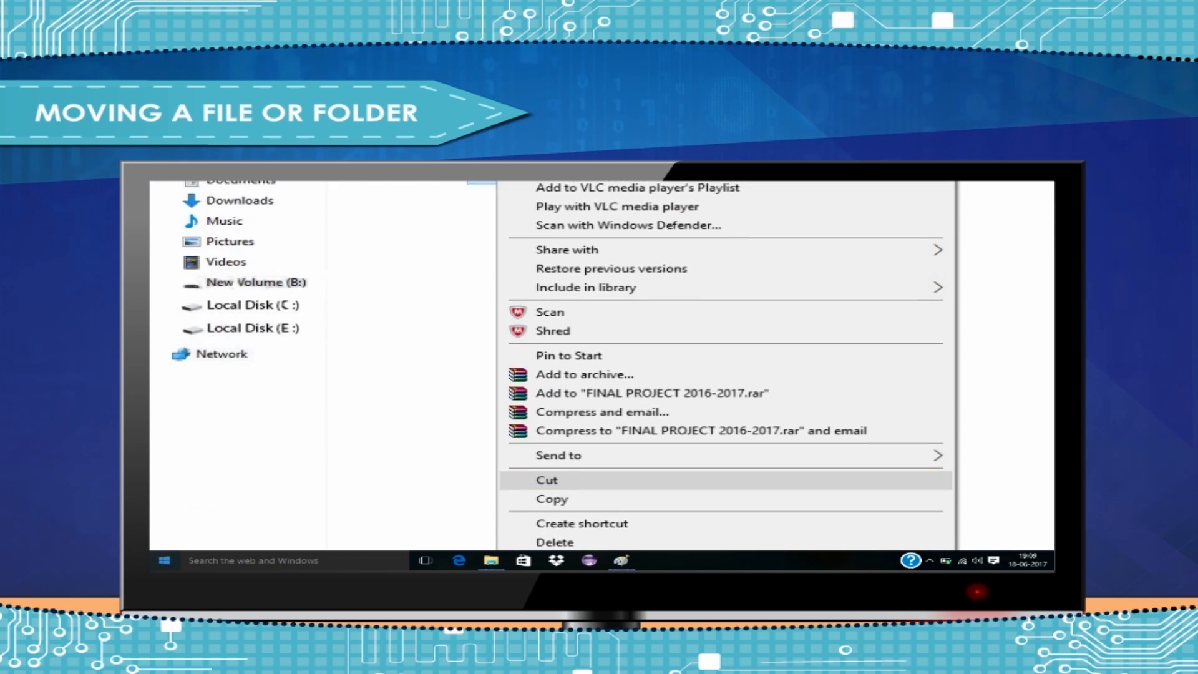
click(547, 479)
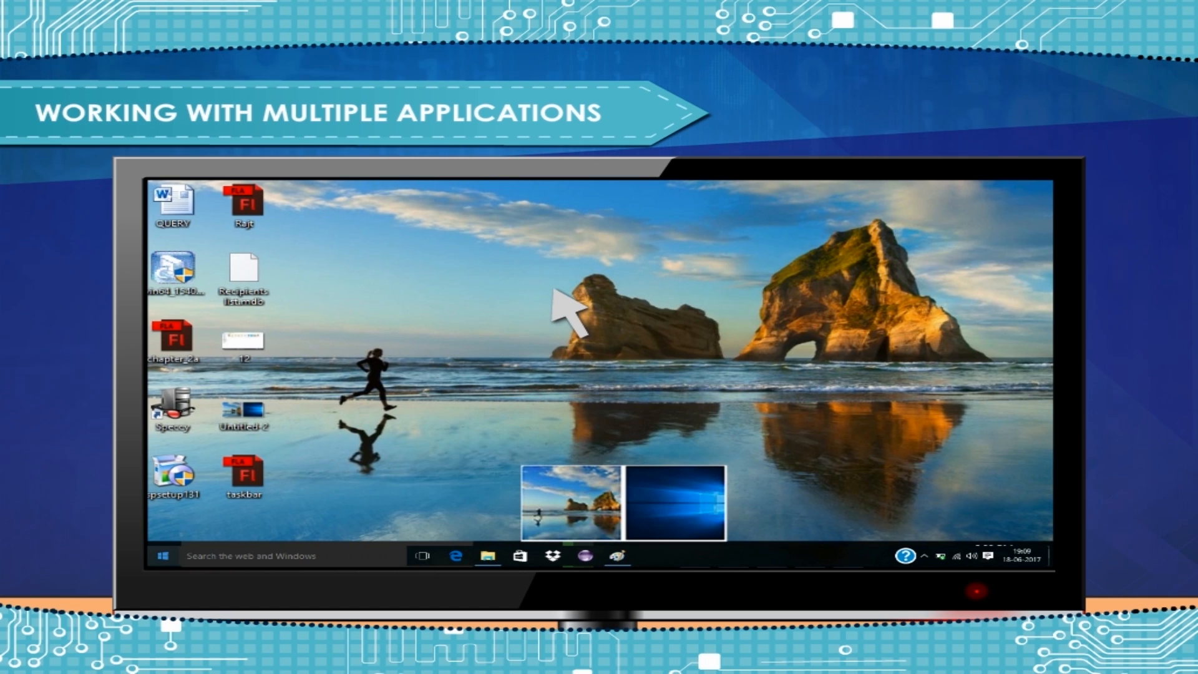
Switch to the second desktop with the blue Windows wallpaper in Task View.
click(677, 503)
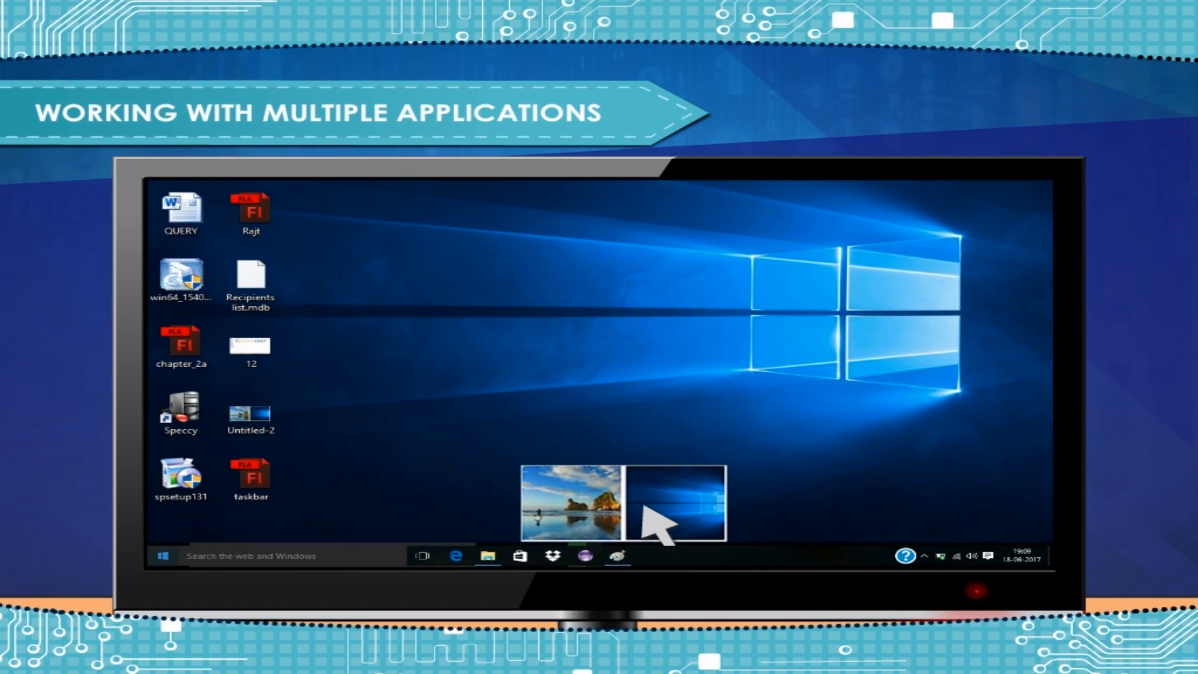